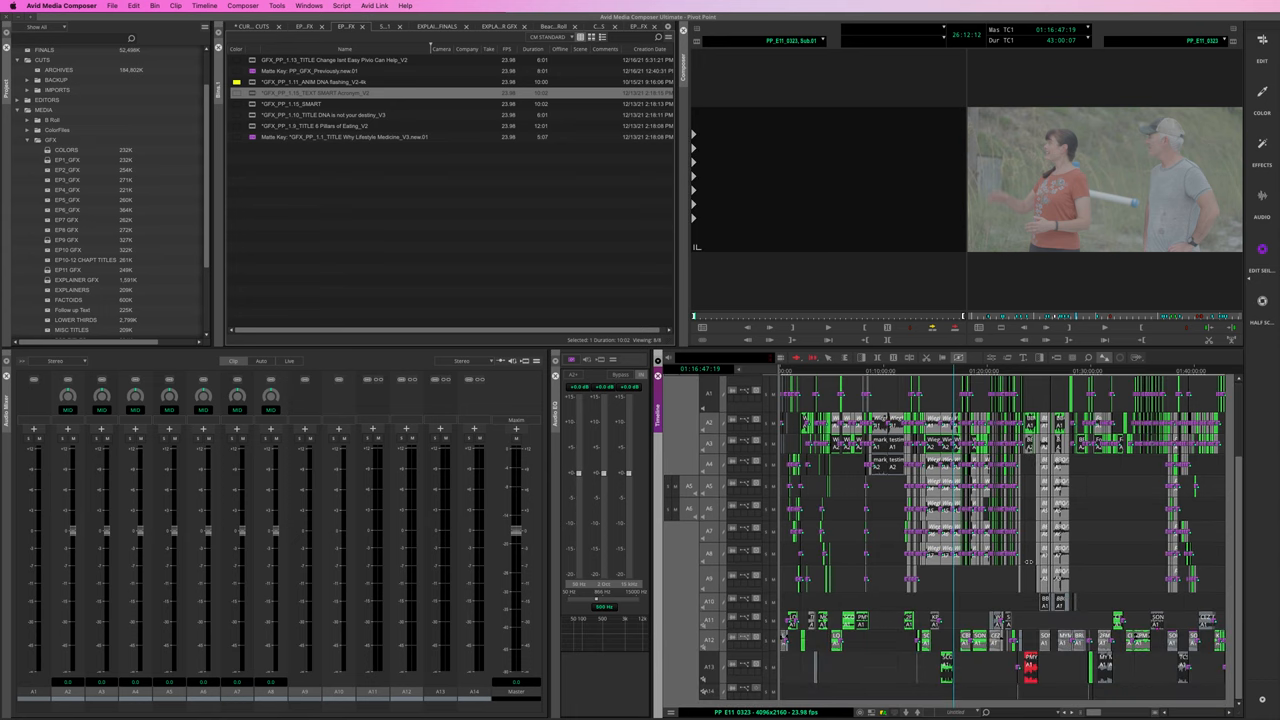
{"action": "mouse_move", "coordinate": [960, 387]}
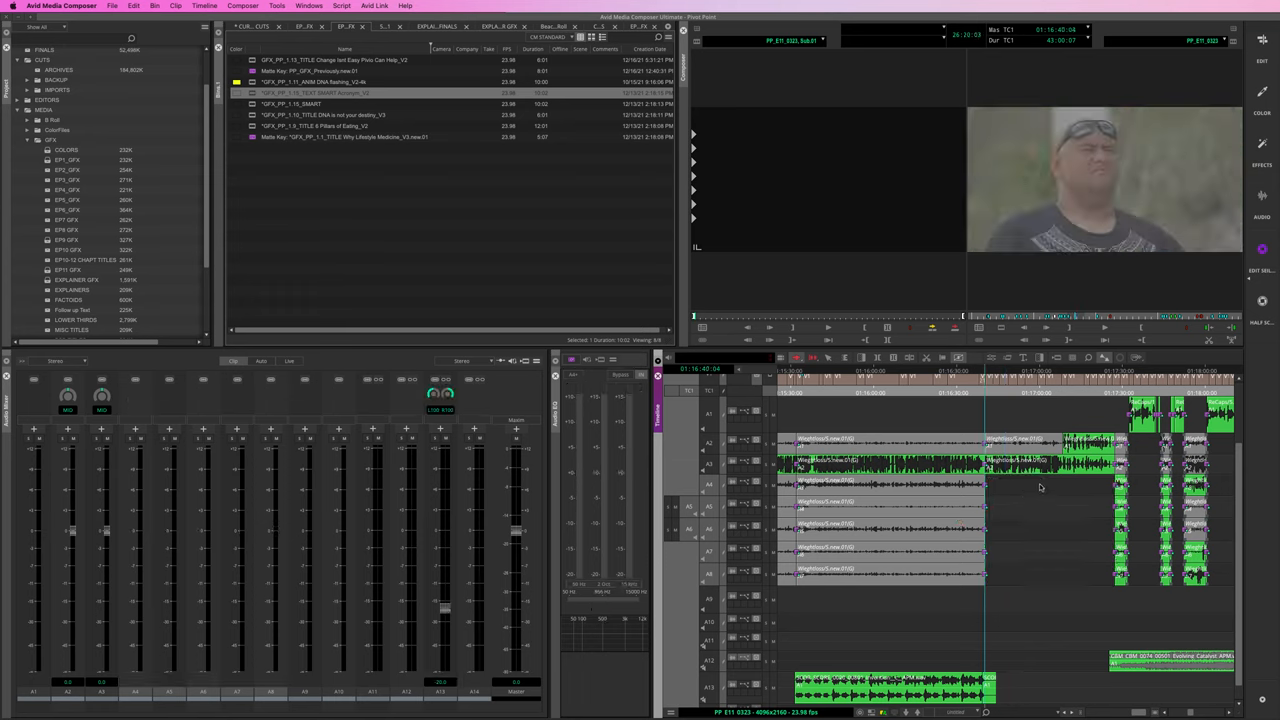
From the Timeline's right-click menu, choose Select Muted Clips to select all muted clips
{"action": "right_click", "coordinate": [1003, 490]}
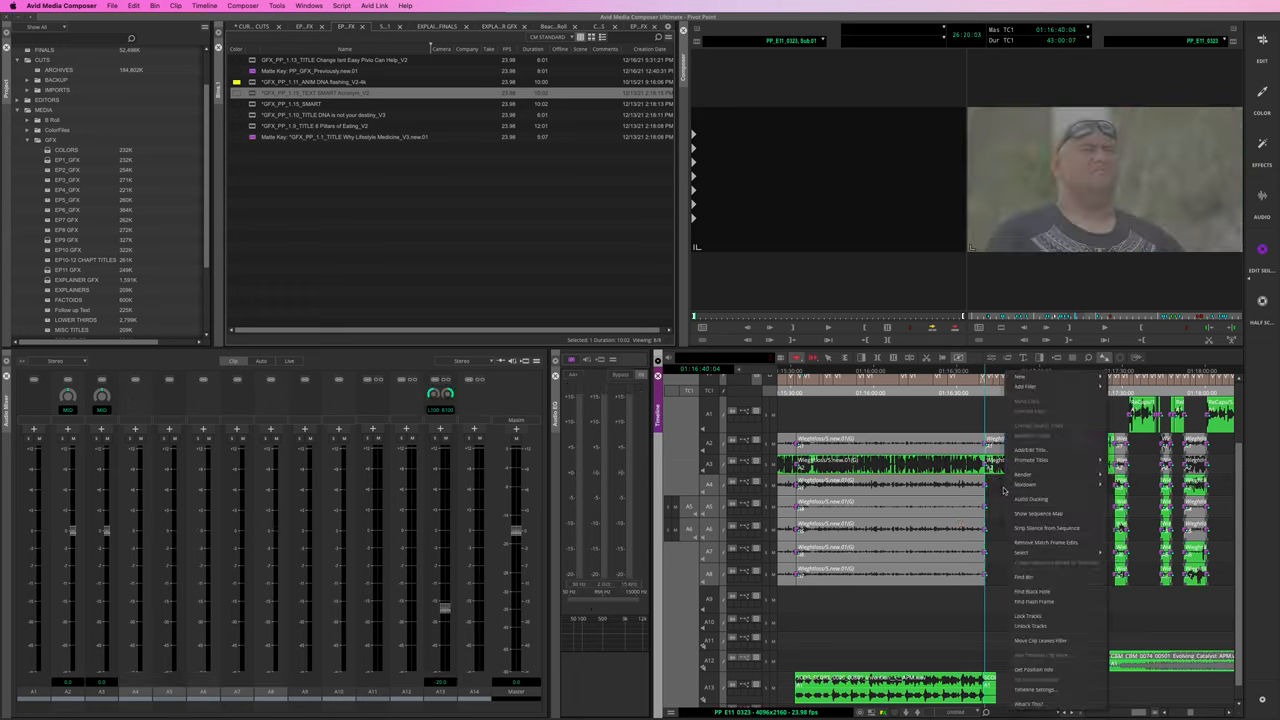
{"action": "left_click", "coordinate": [1022, 552]}
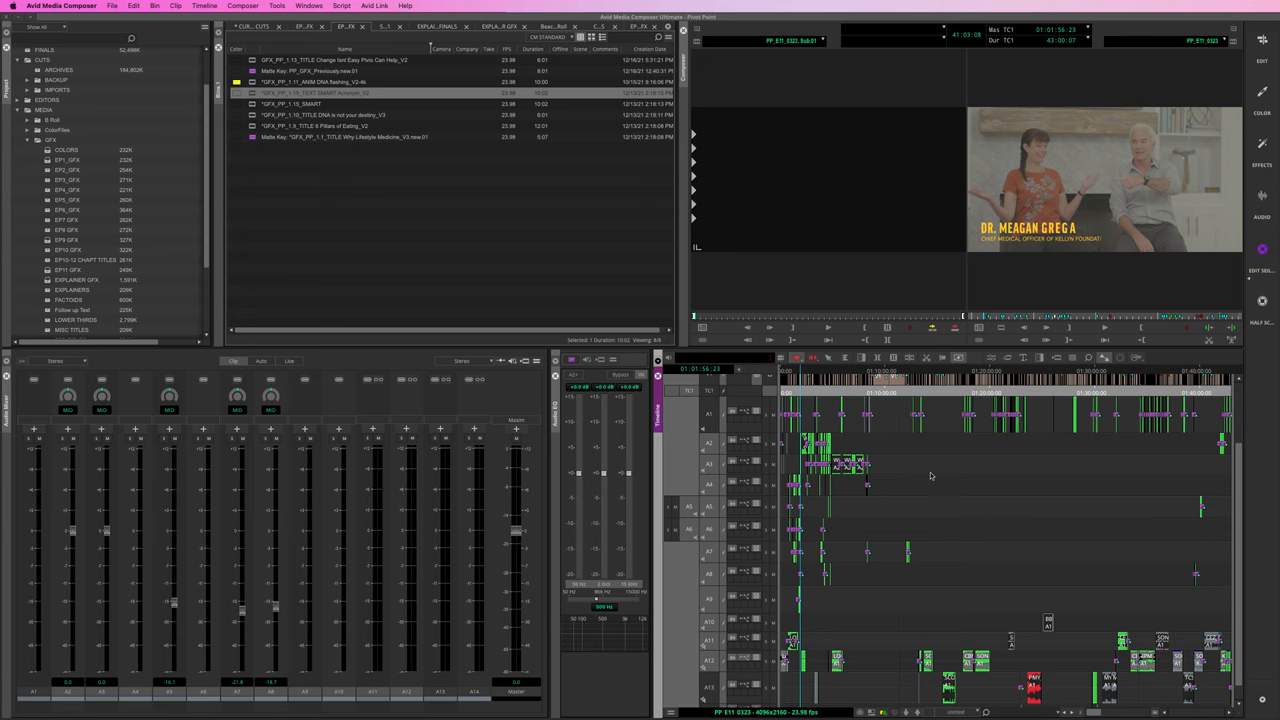
{"action": "mouse_move", "coordinate": [1147, 590]}
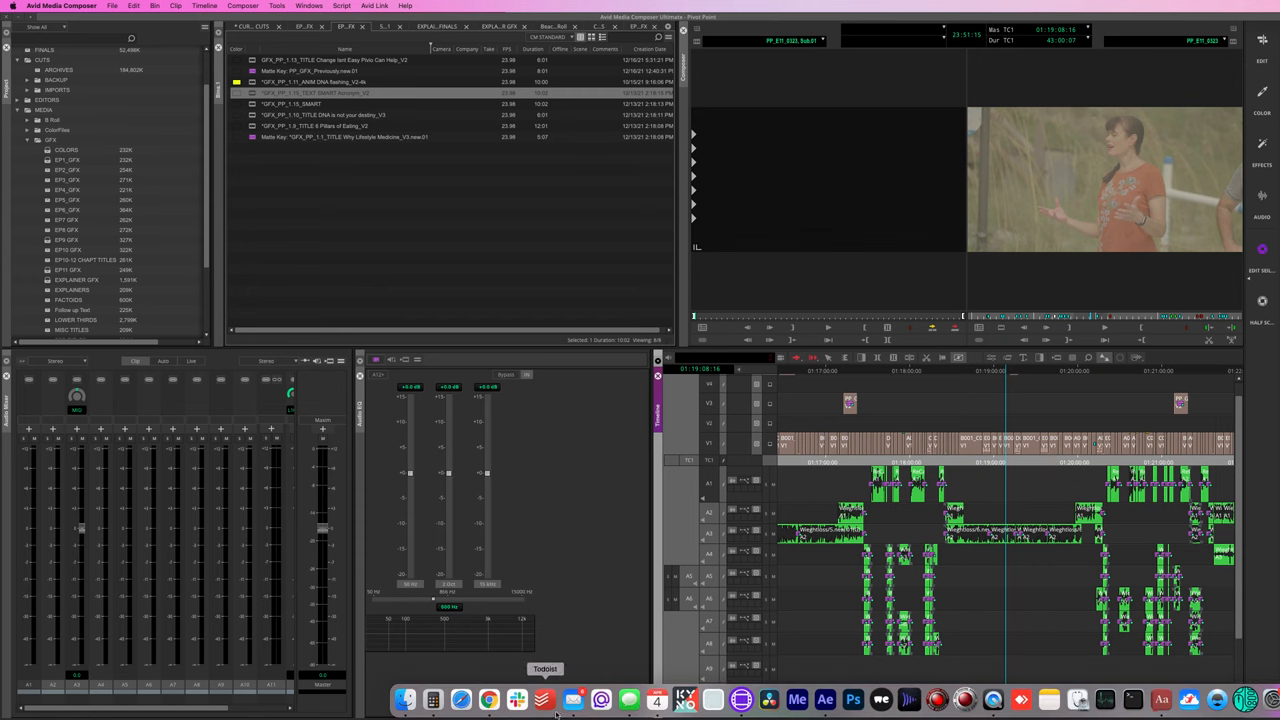
Bring QuickTime Player to the front from the macOS Dock
{"action": "left_click", "coordinate": [992, 699]}
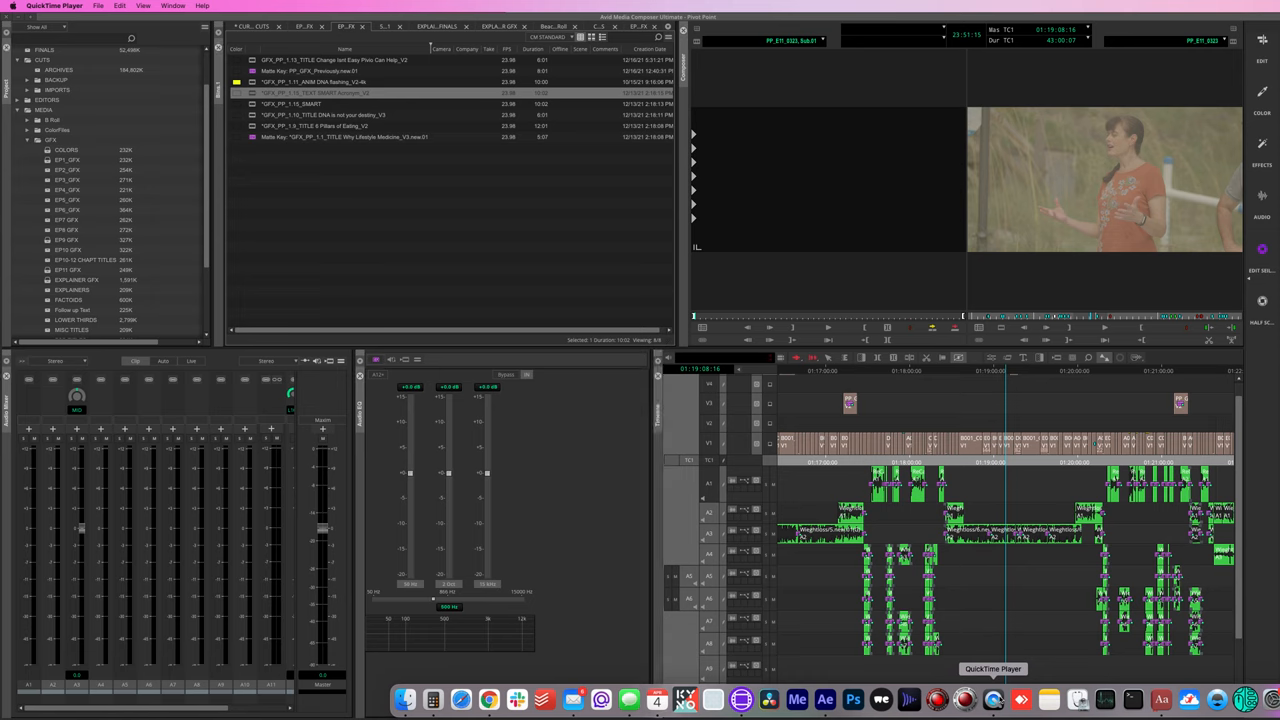